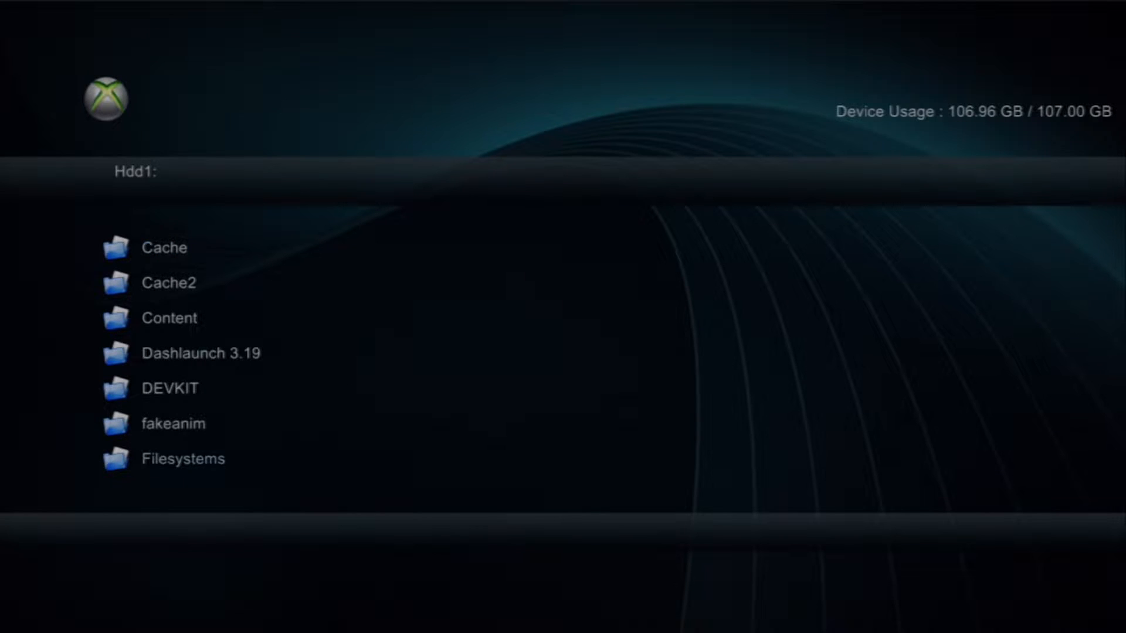
- Browse into Hdd1 > Homebrew > Simple 360 NAND Flasher
scroll("down", 3)
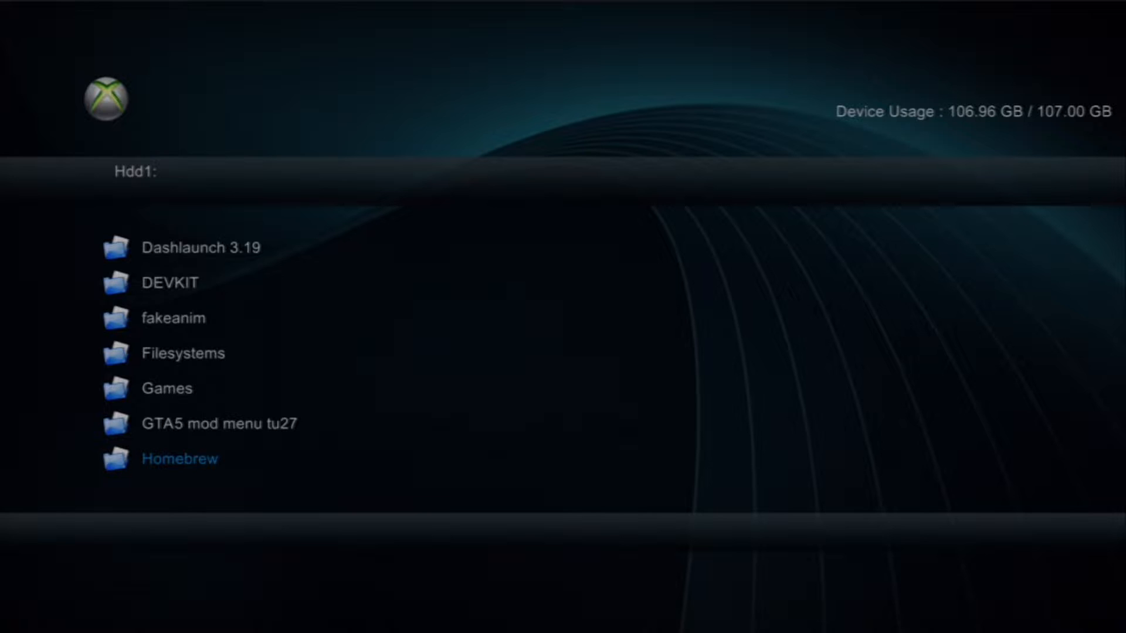
left_click(179, 459)
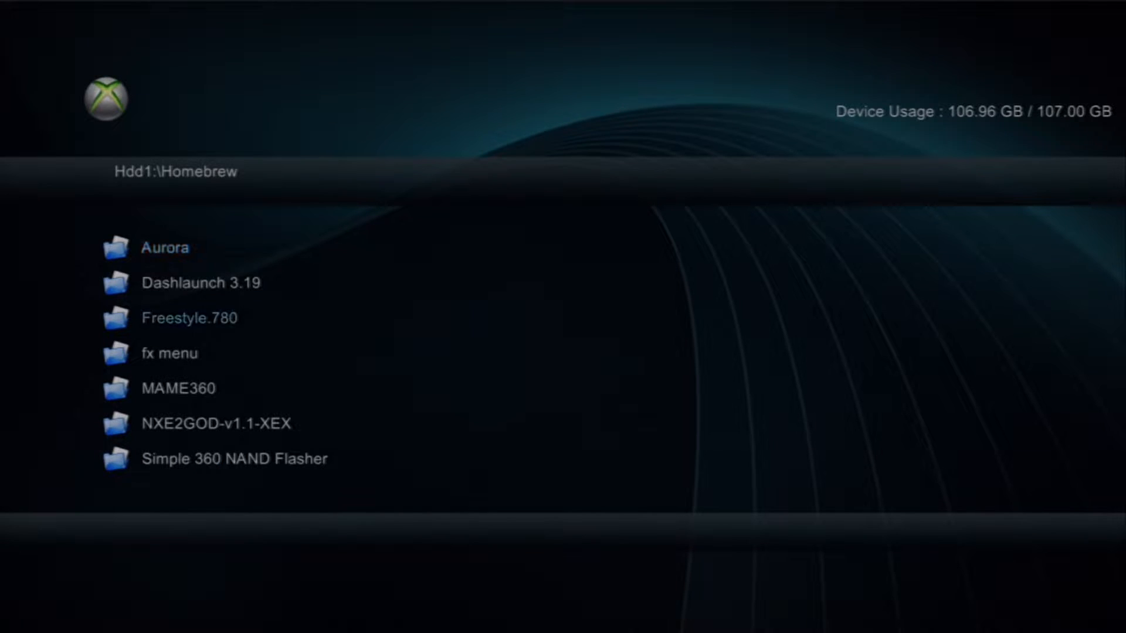
scroll("down", 3)
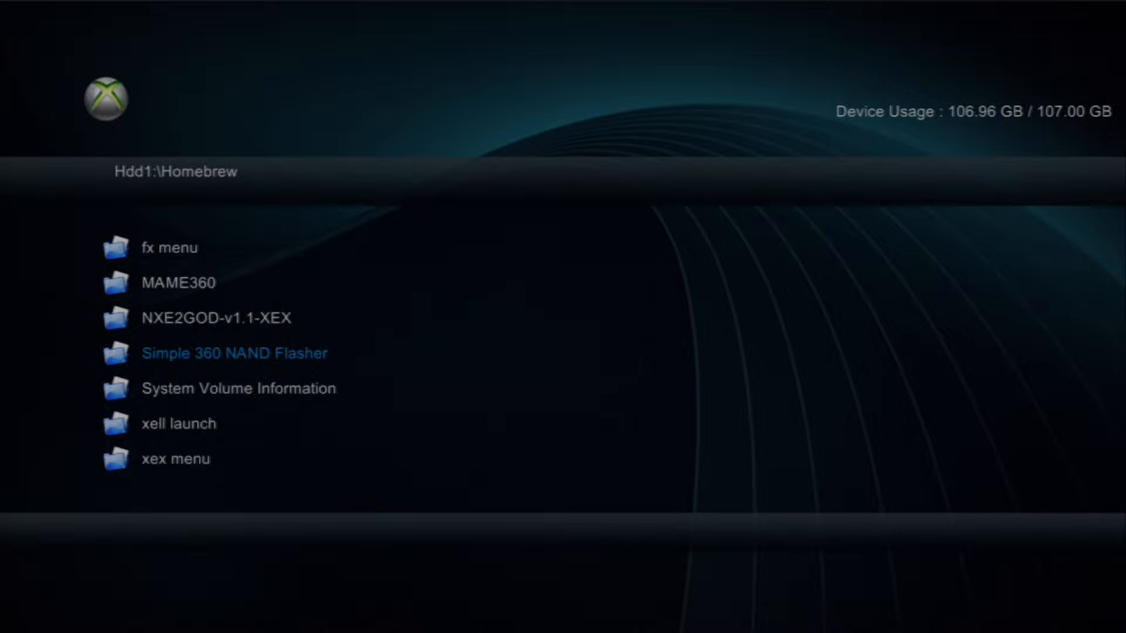
left_click(234, 352)
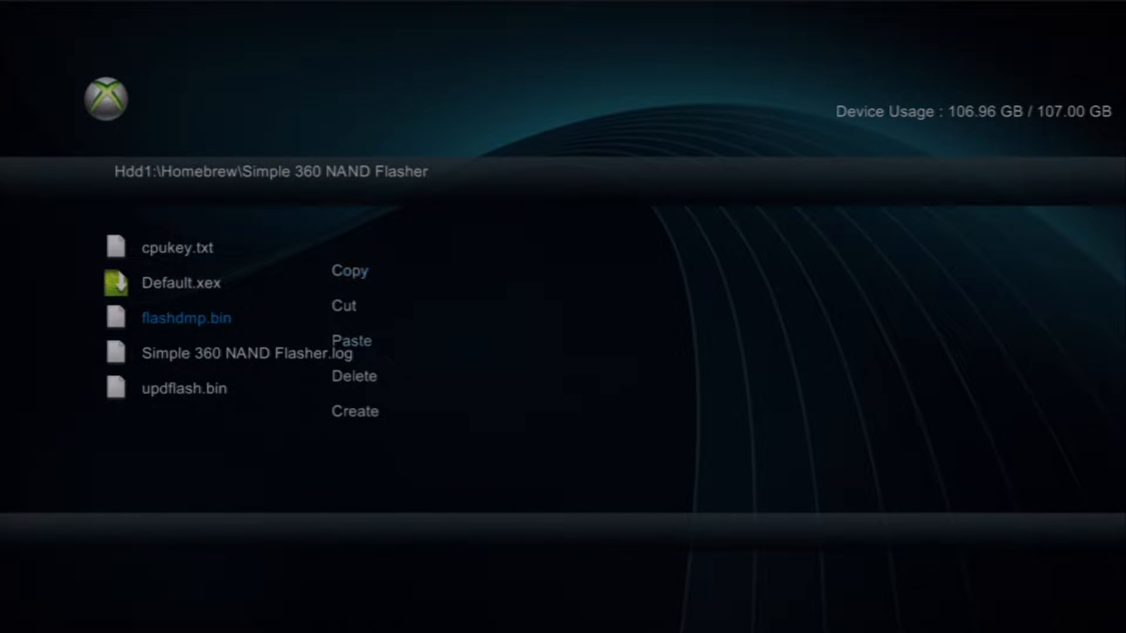
- Delete the old flashdmp.bin and updflash.bin from the flasher's folder
left_click(353, 375)
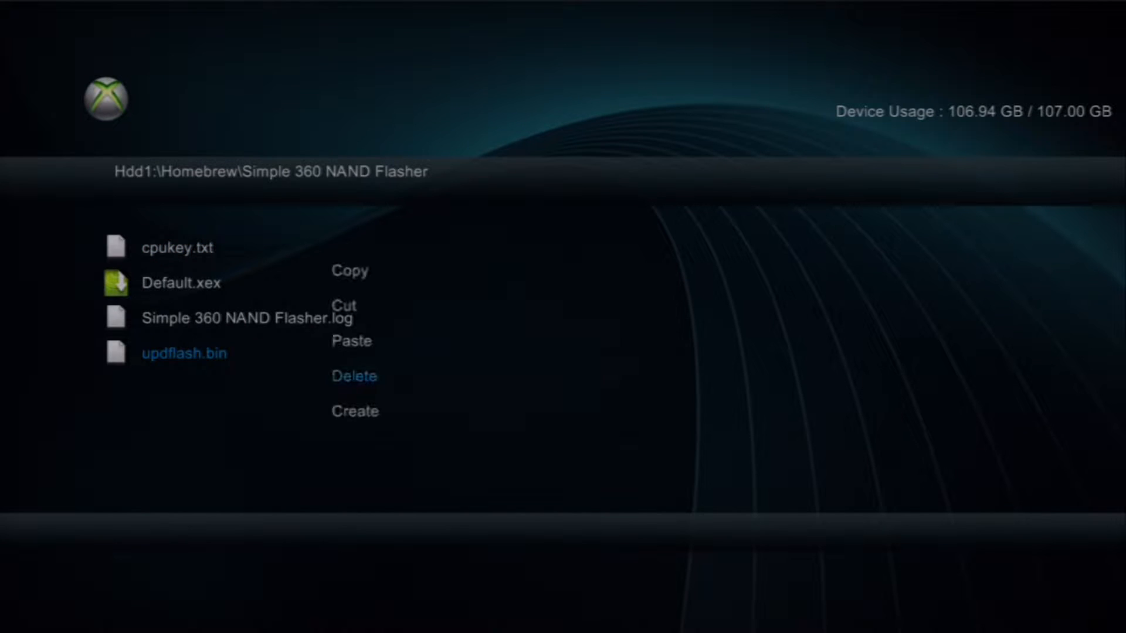
left_click(353, 375)
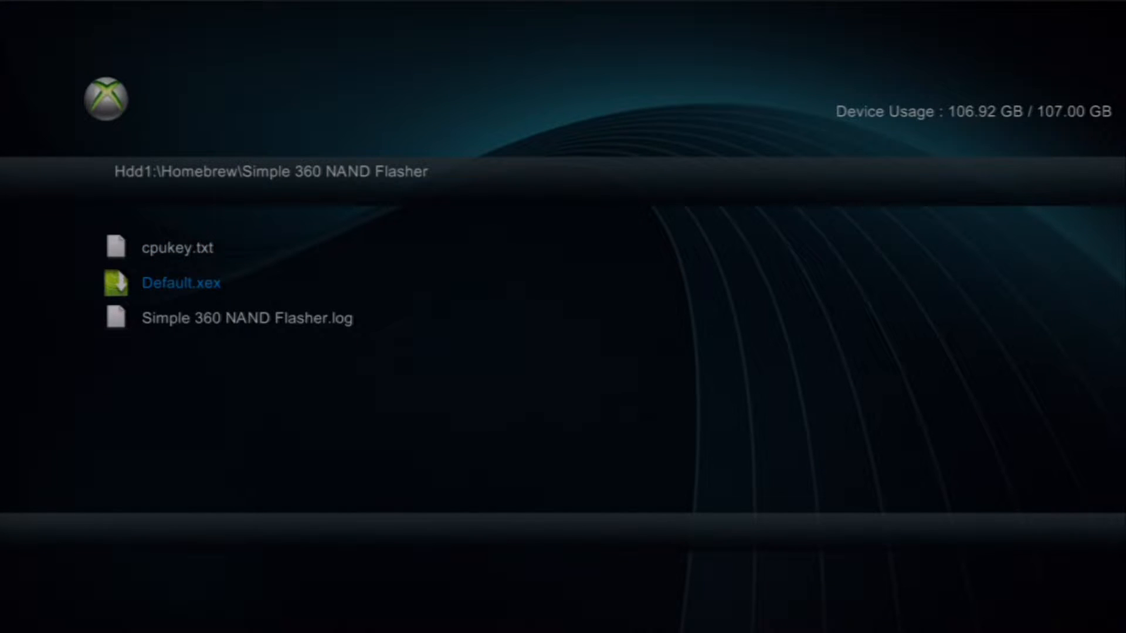
- Launch Default.xex and dump the console's NAND with Rawdump
double_click(180, 283)
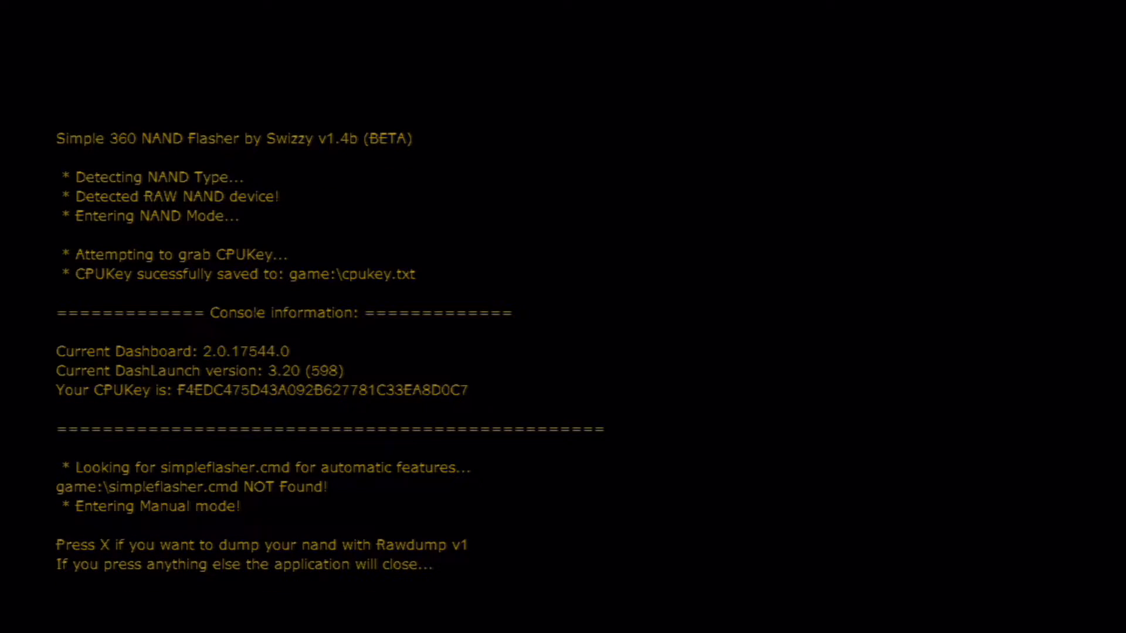
key("x")
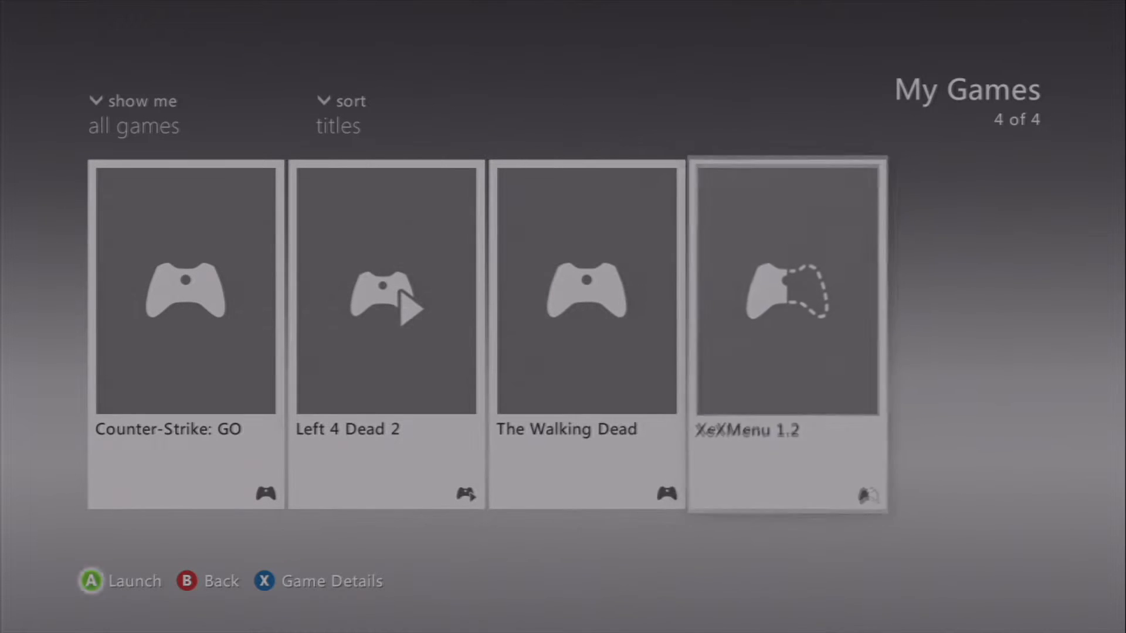
- Launch XeXMenu and browse into Hdd1 > Homebrew > Simple 360 NAND Flasher
left_click(785, 291)
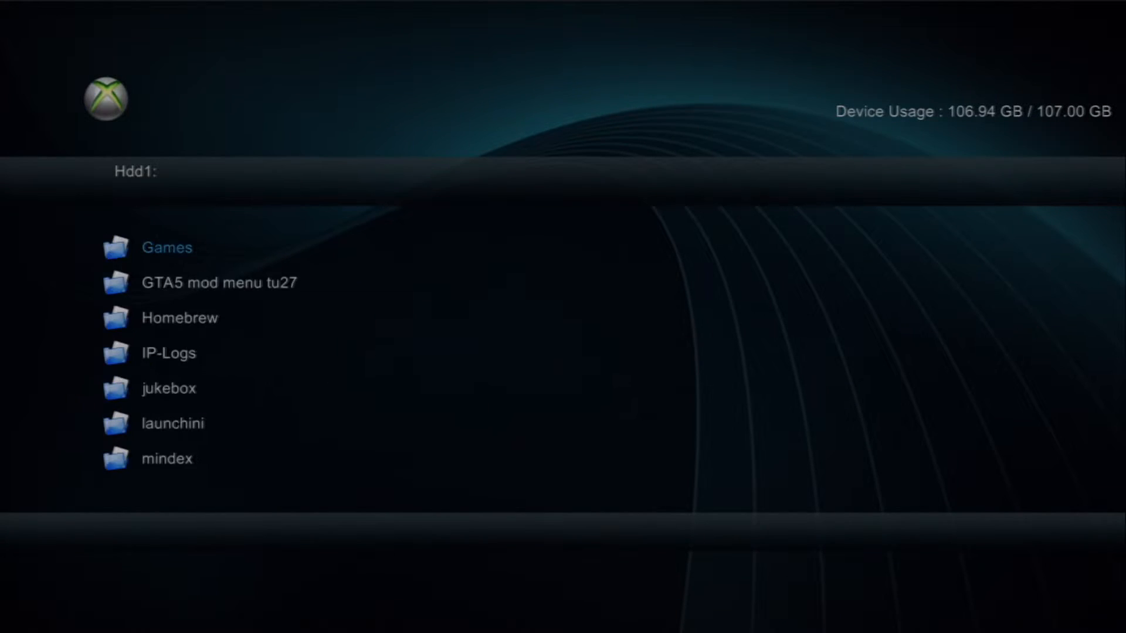
scroll("down", 3)
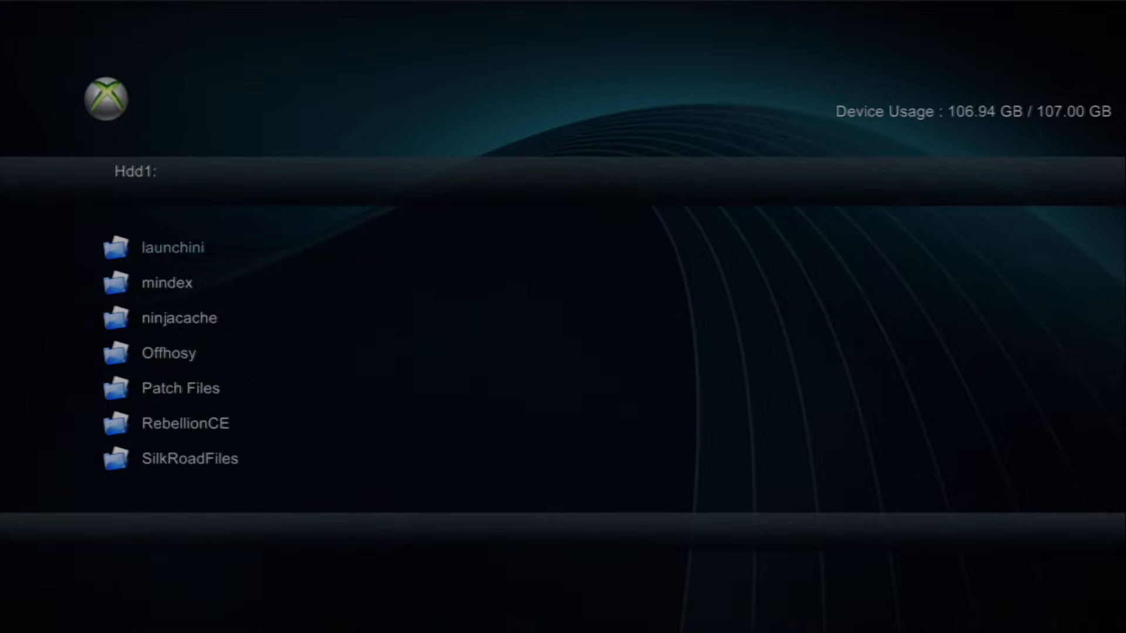
scroll("up", 3)
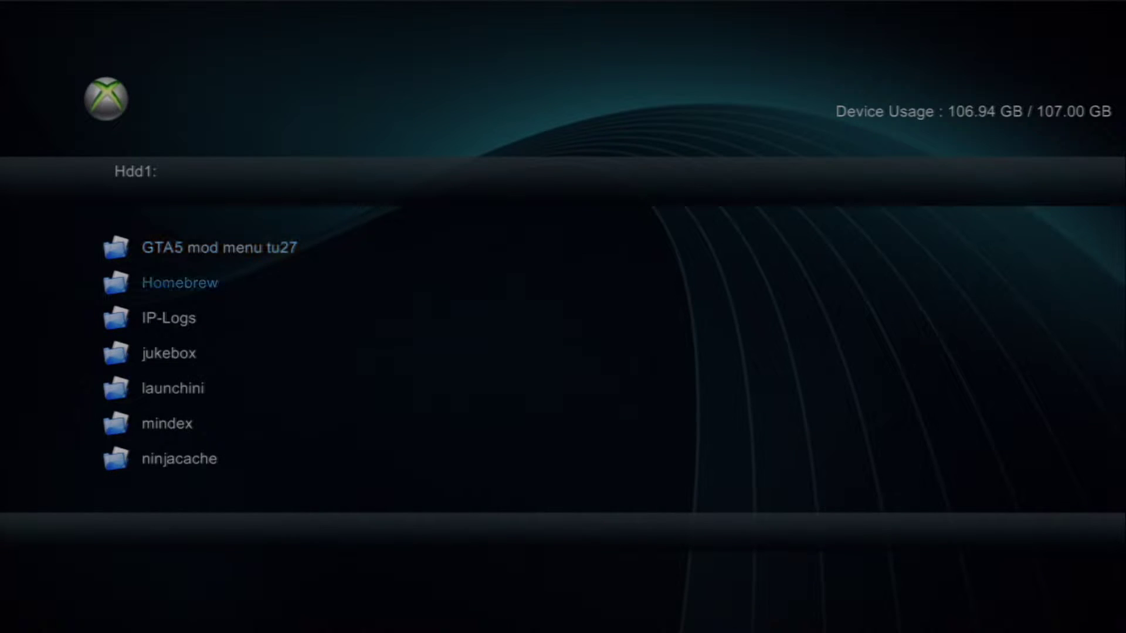
left_click(179, 282)
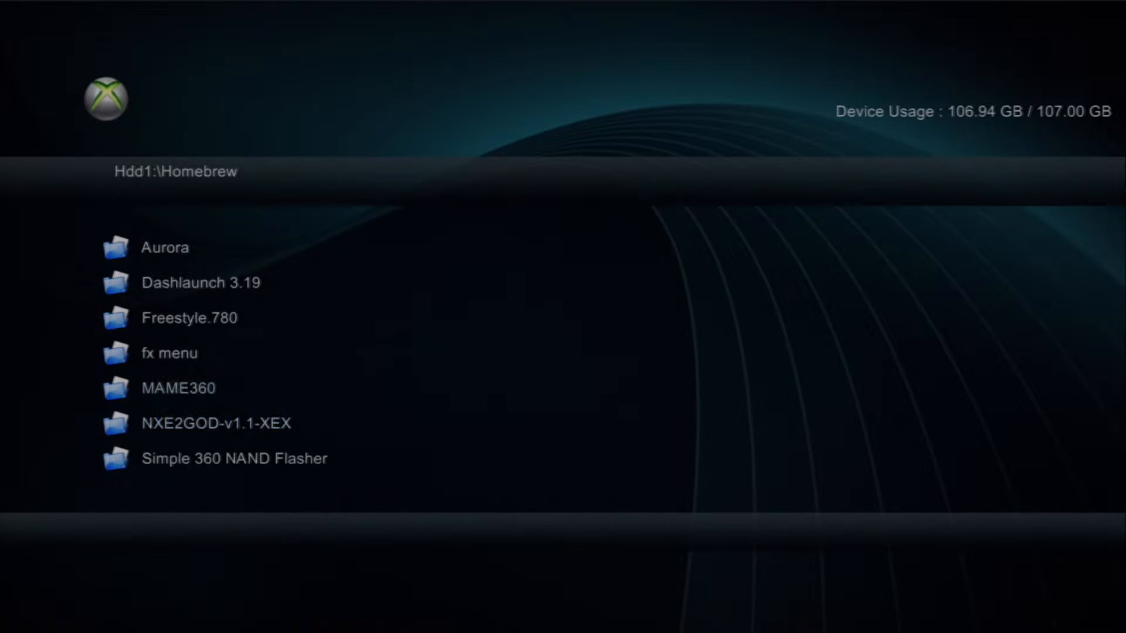
left_click(234, 459)
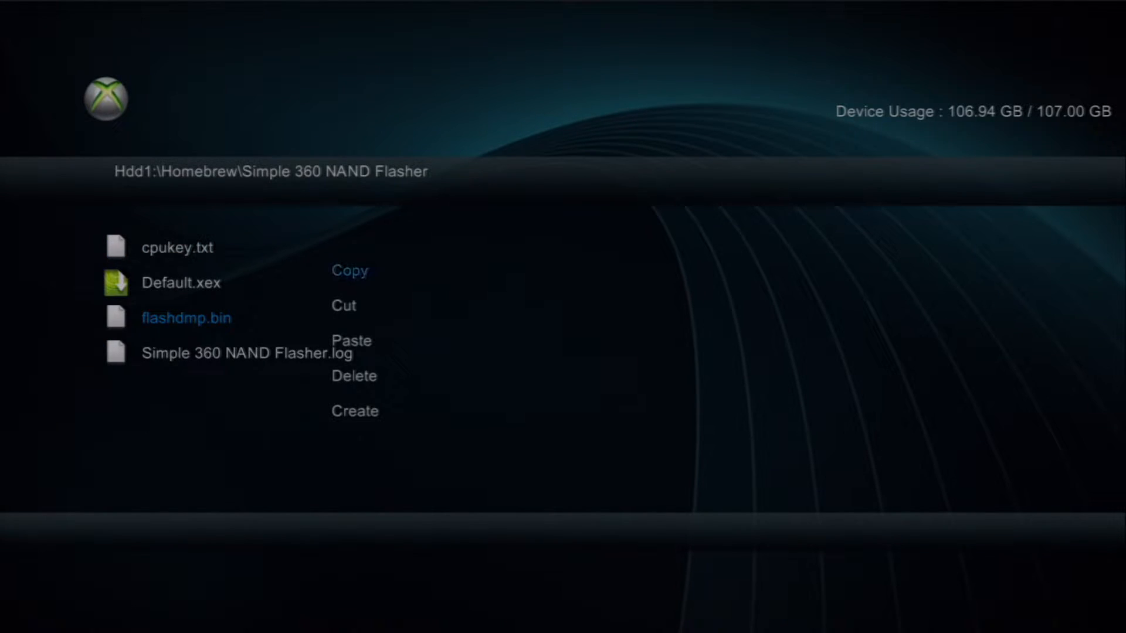
- Copy the fresh flashdmp.bin and paste it onto the target drive
left_click(350, 271)
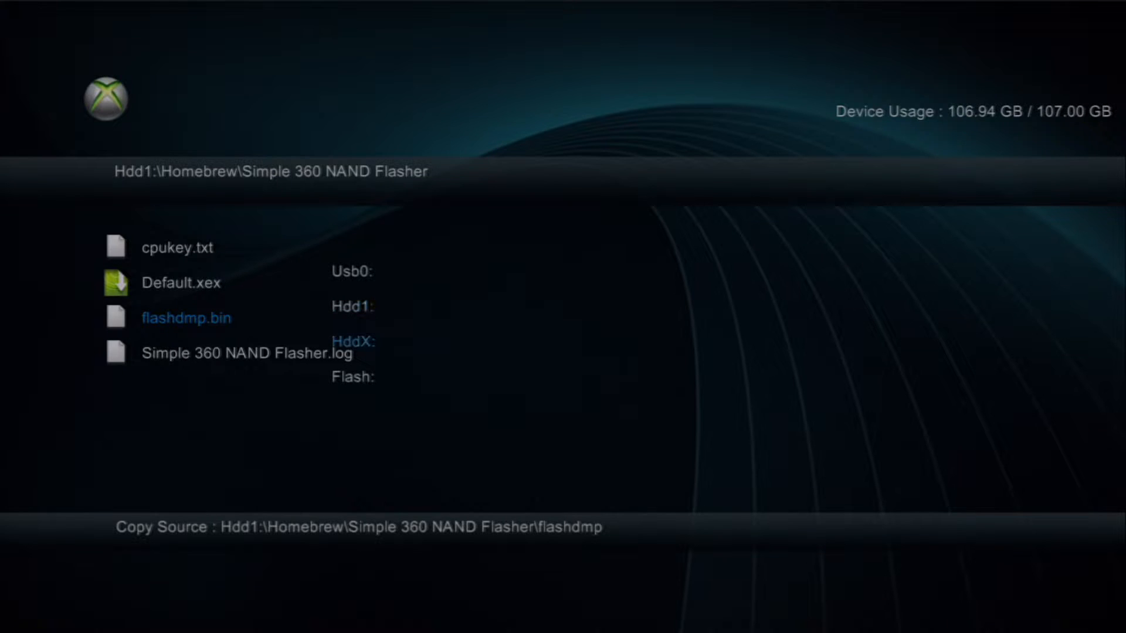
left_click(350, 271)
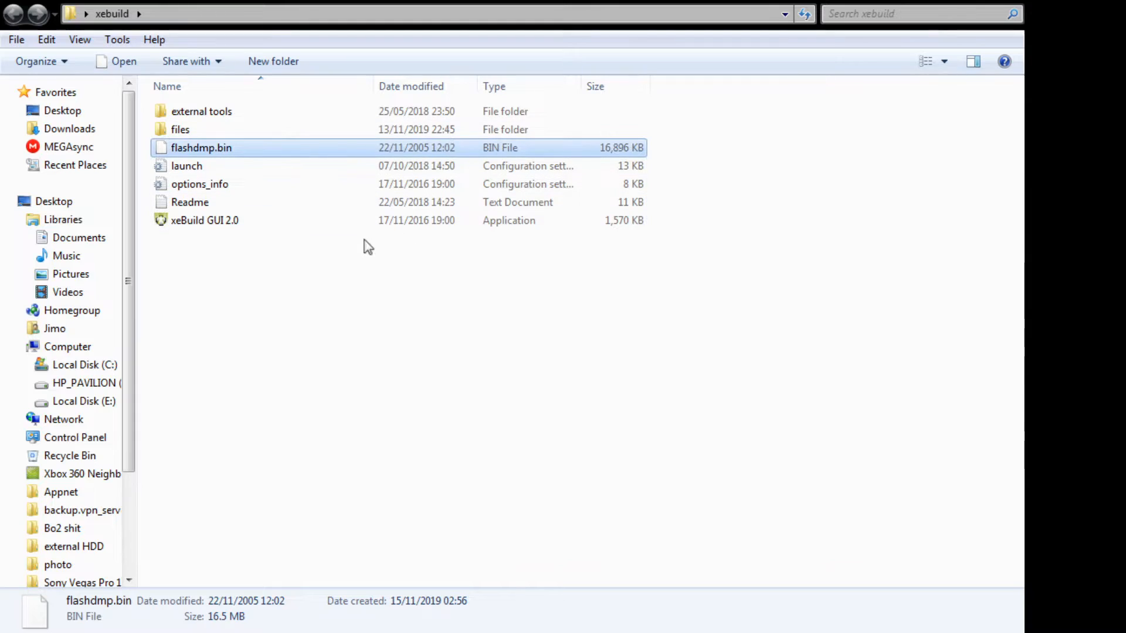
left_click(204, 221)
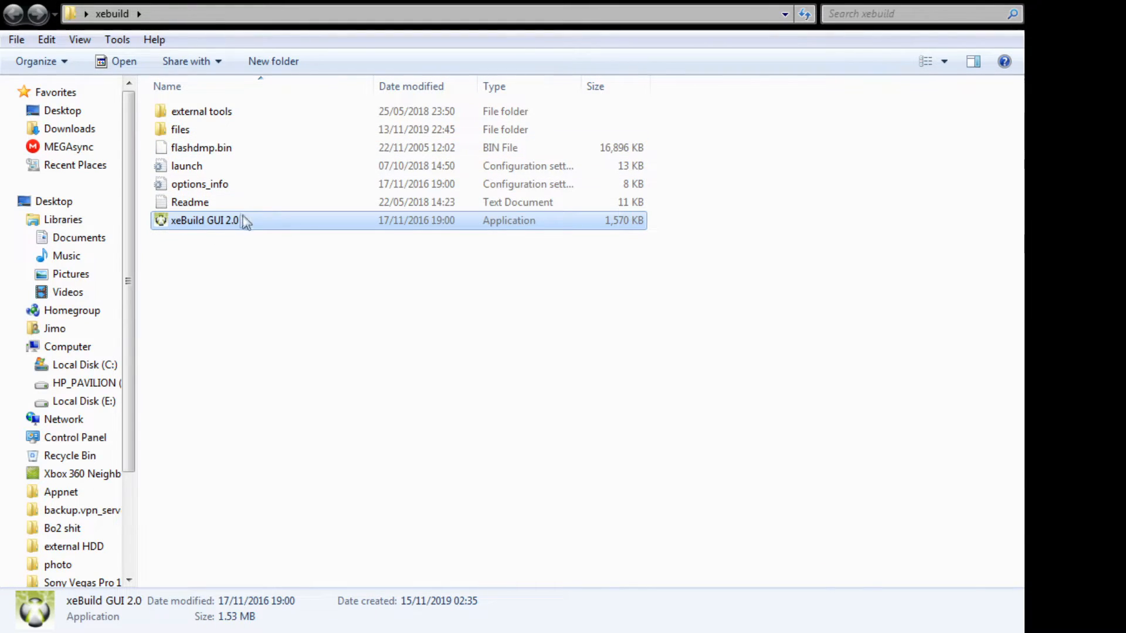
mouse_move(251, 129)
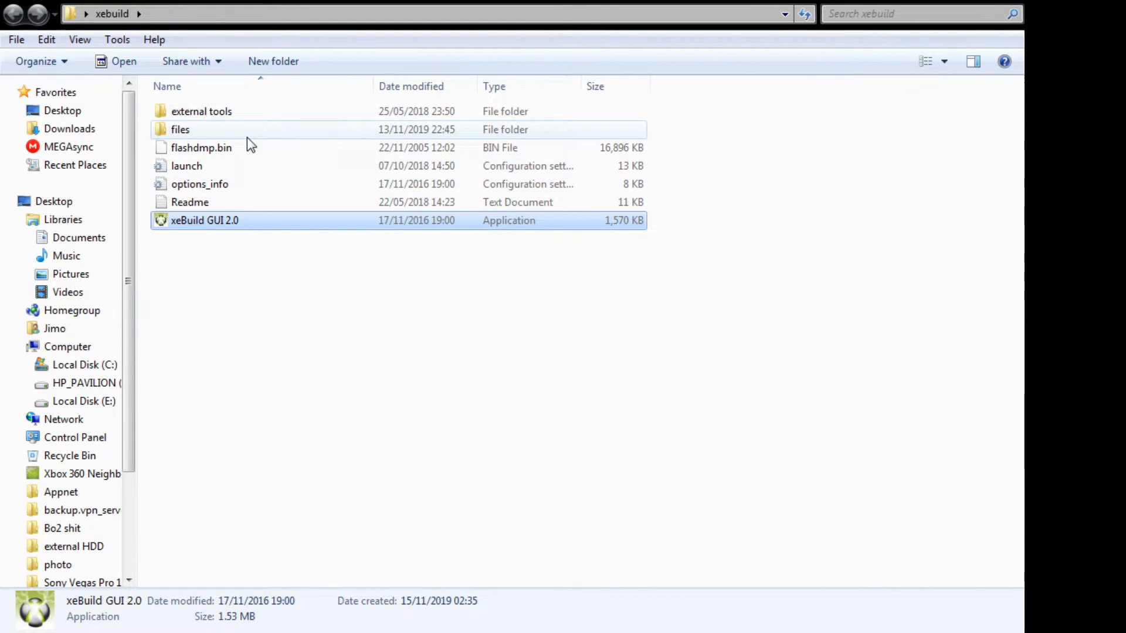
left_click(200, 148)
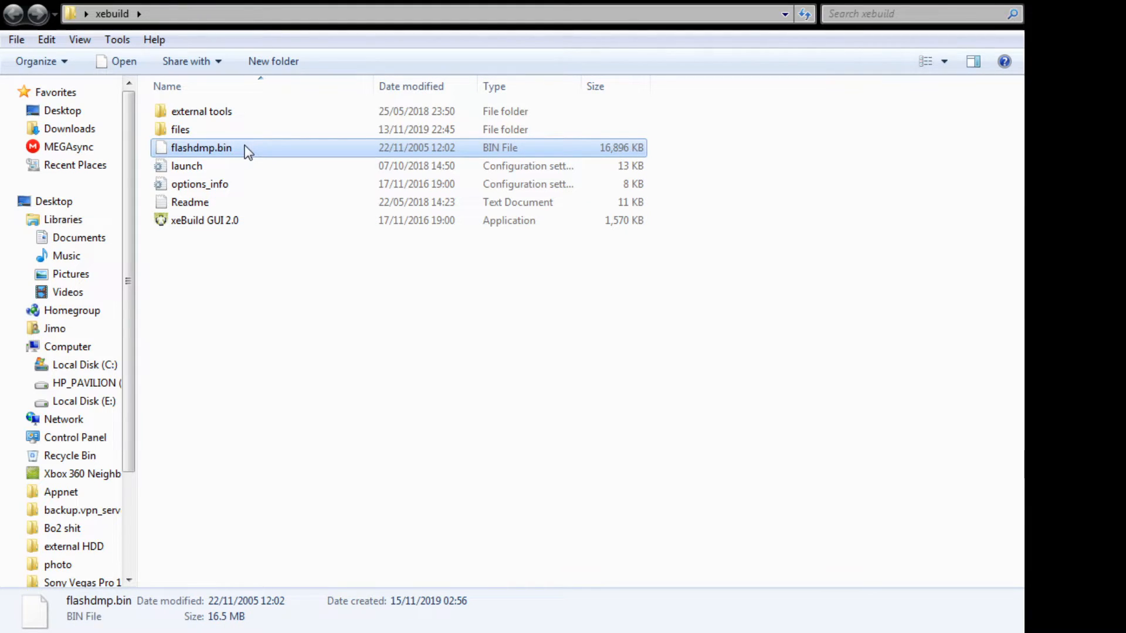
mouse_move(258, 253)
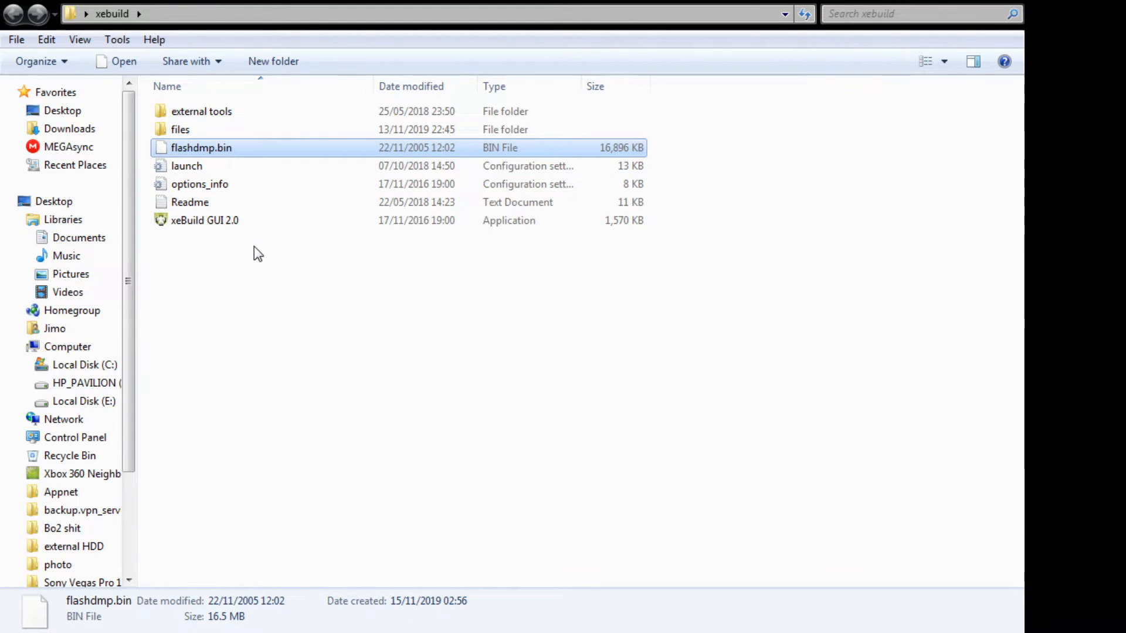
left_click(204, 221)
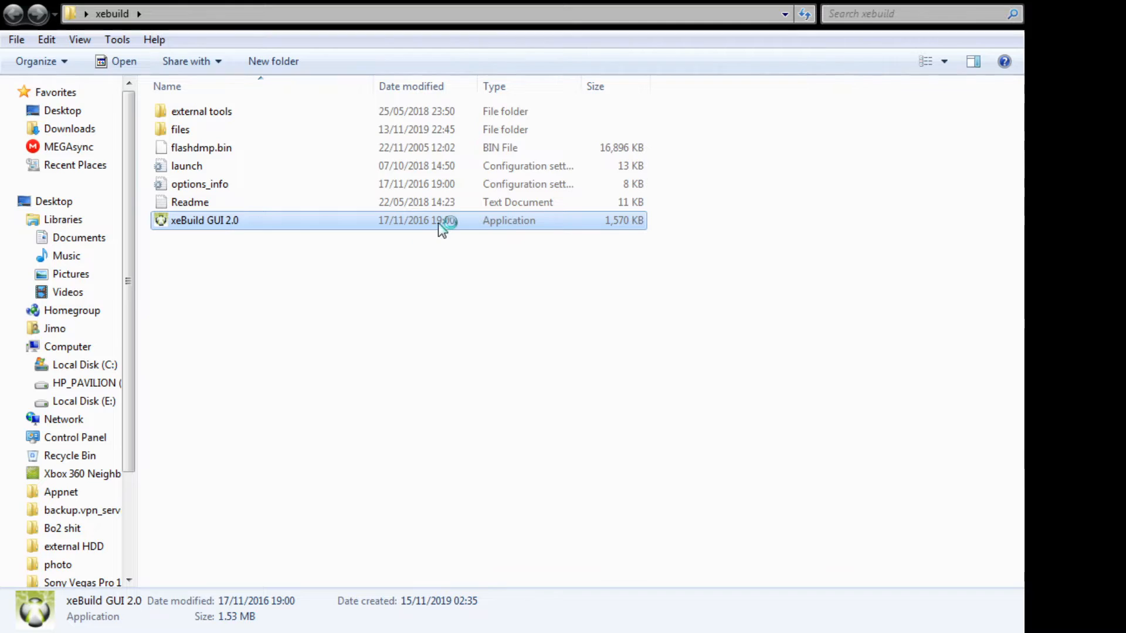
- Launch xeBuild GUI and load the console's CPU key from Keys.txt
double_click(204, 221)
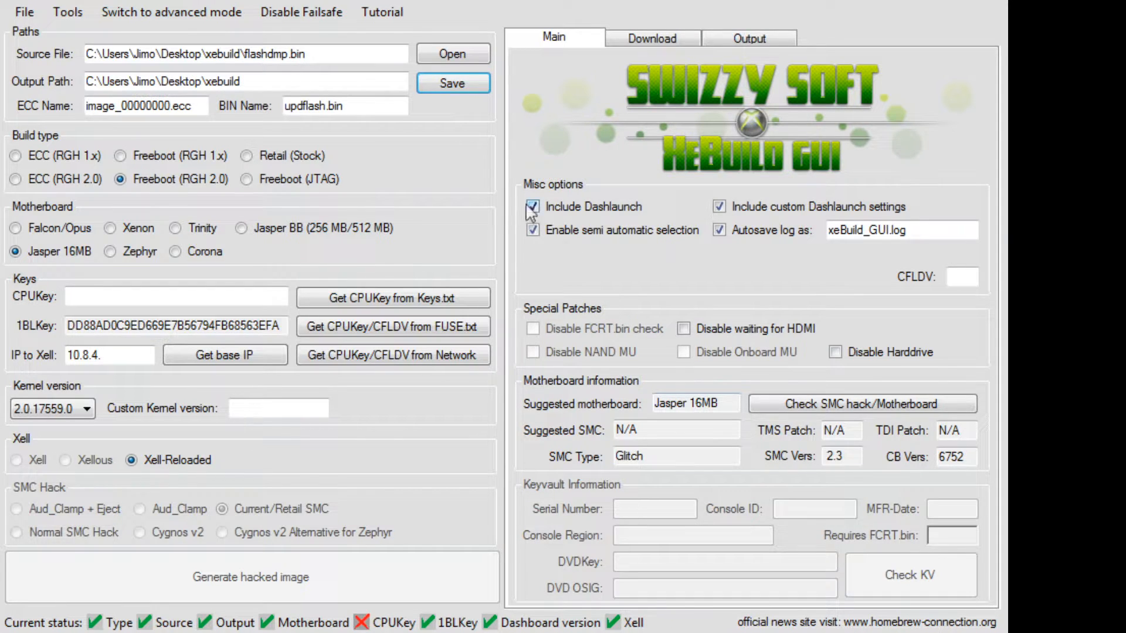
mouse_move(159, 124)
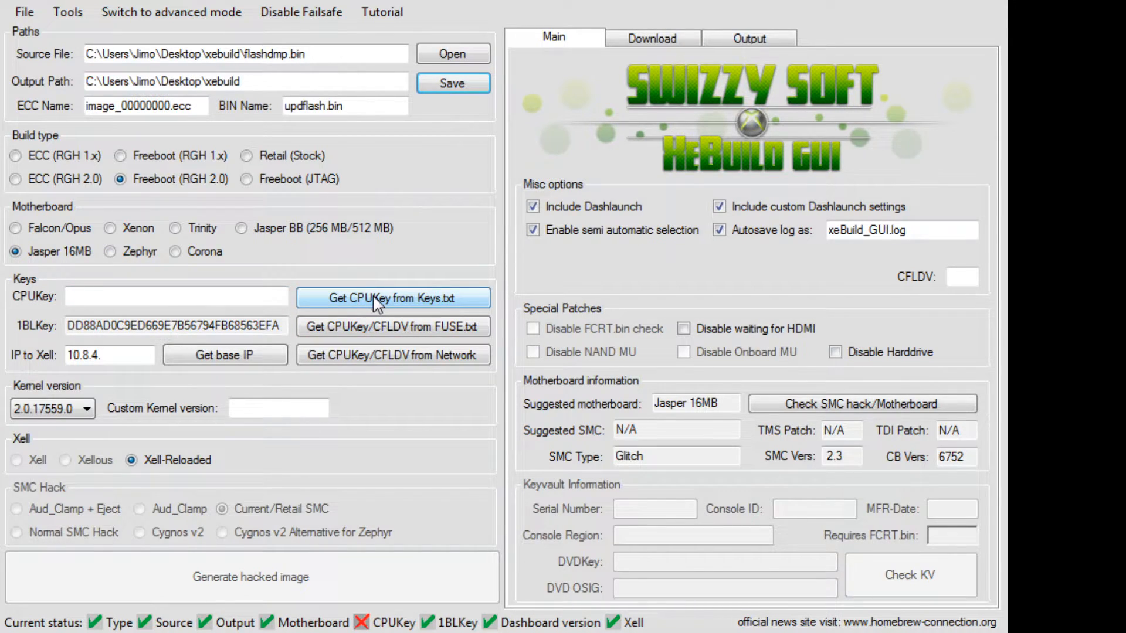
left_click(392, 296)
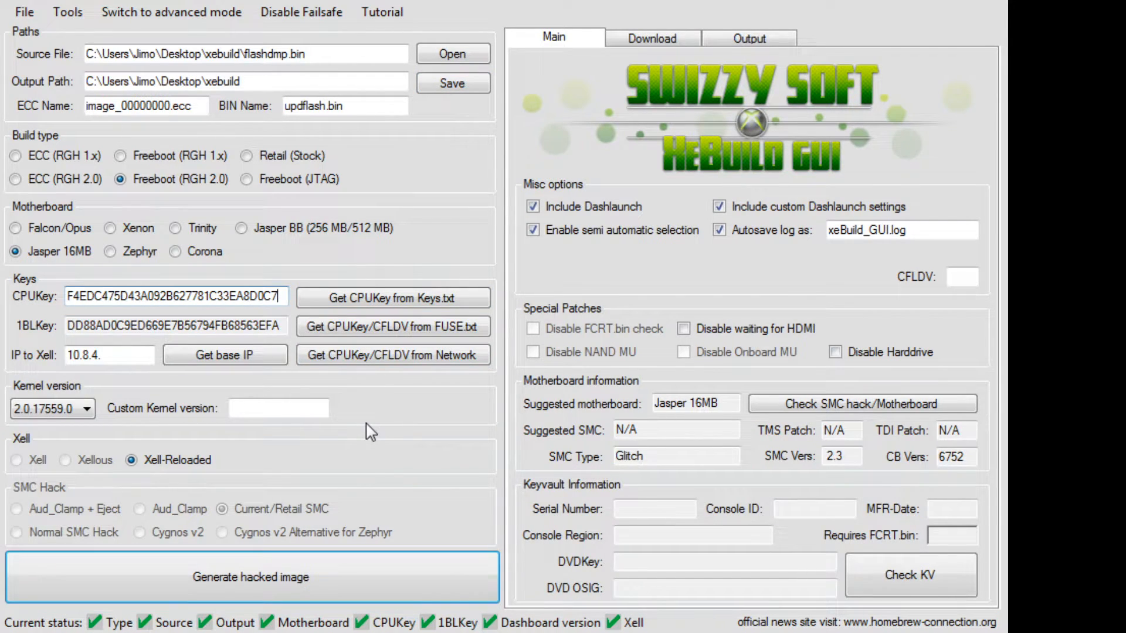
mouse_move(377, 434)
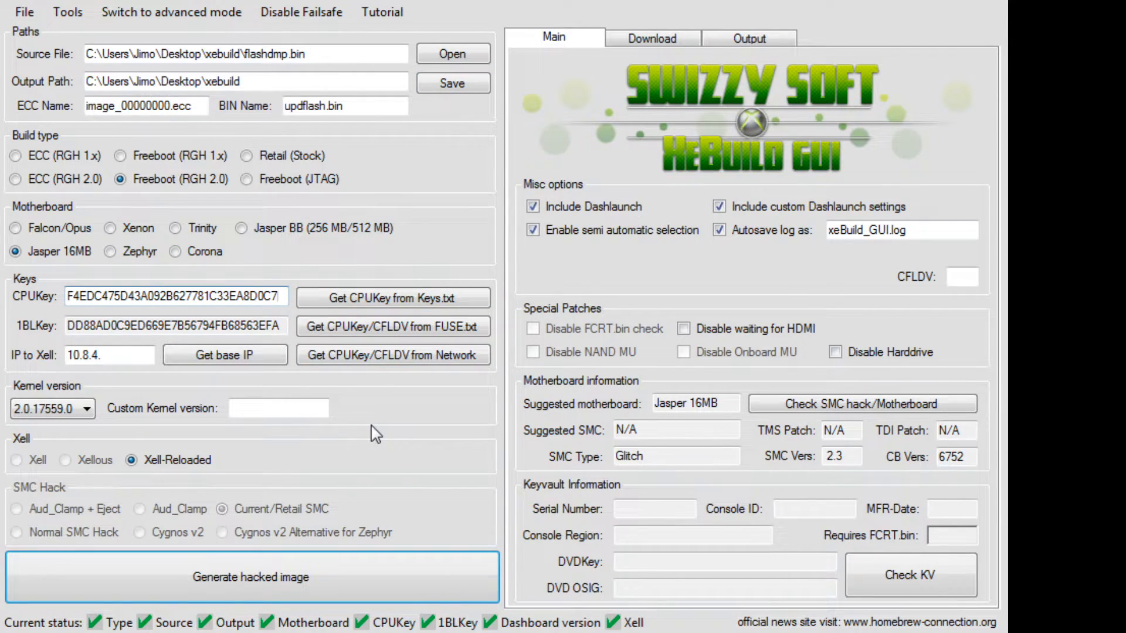
- Generate the hacked 2.0.17559.0 Glitch2 NAND image and show the xebuild output folder
left_click(910, 575)
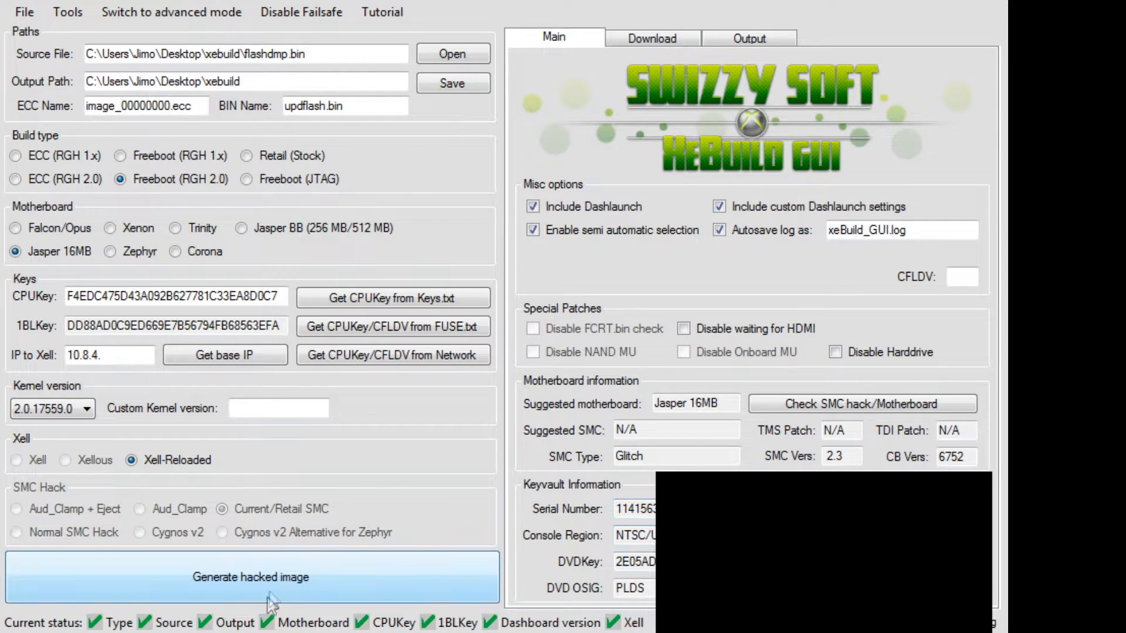
left_click(251, 577)
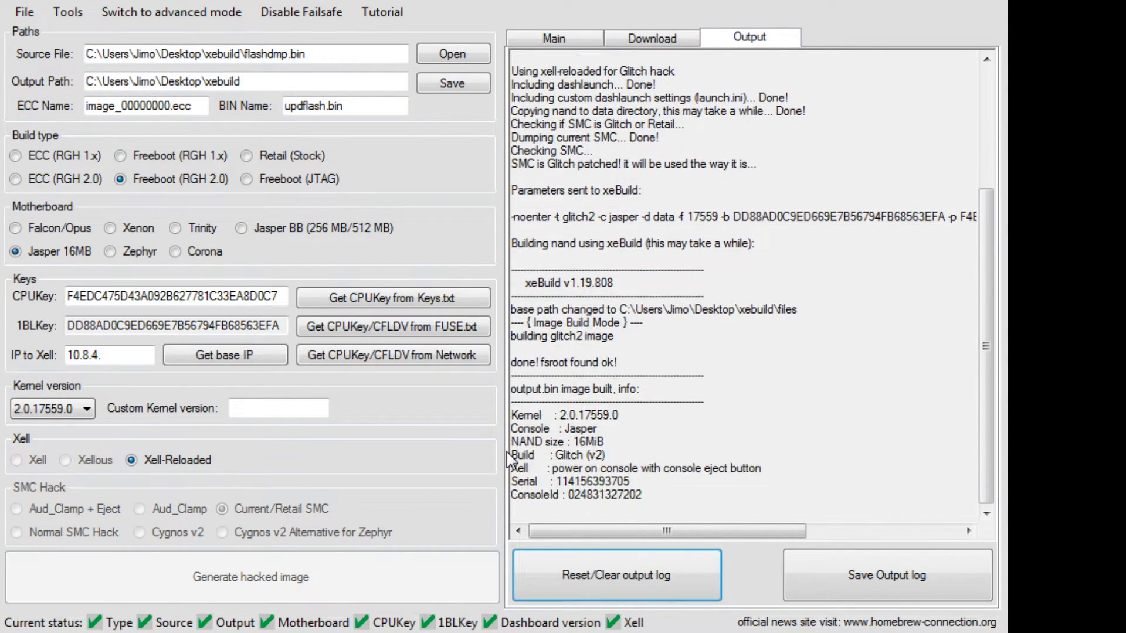
scroll("down", 3)
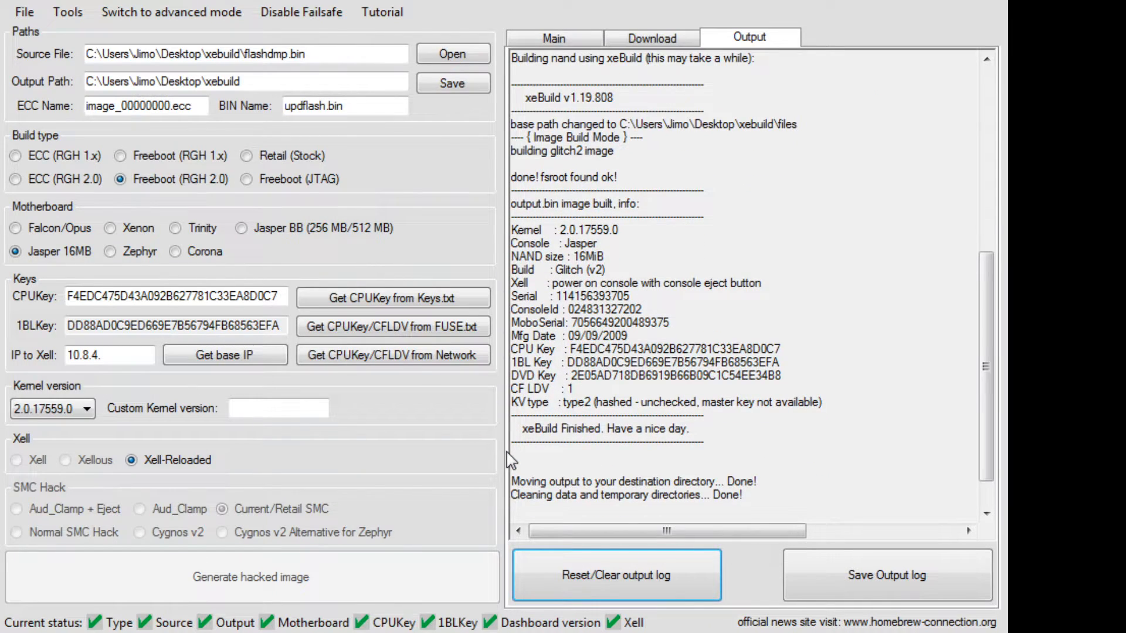
left_click(616, 574)
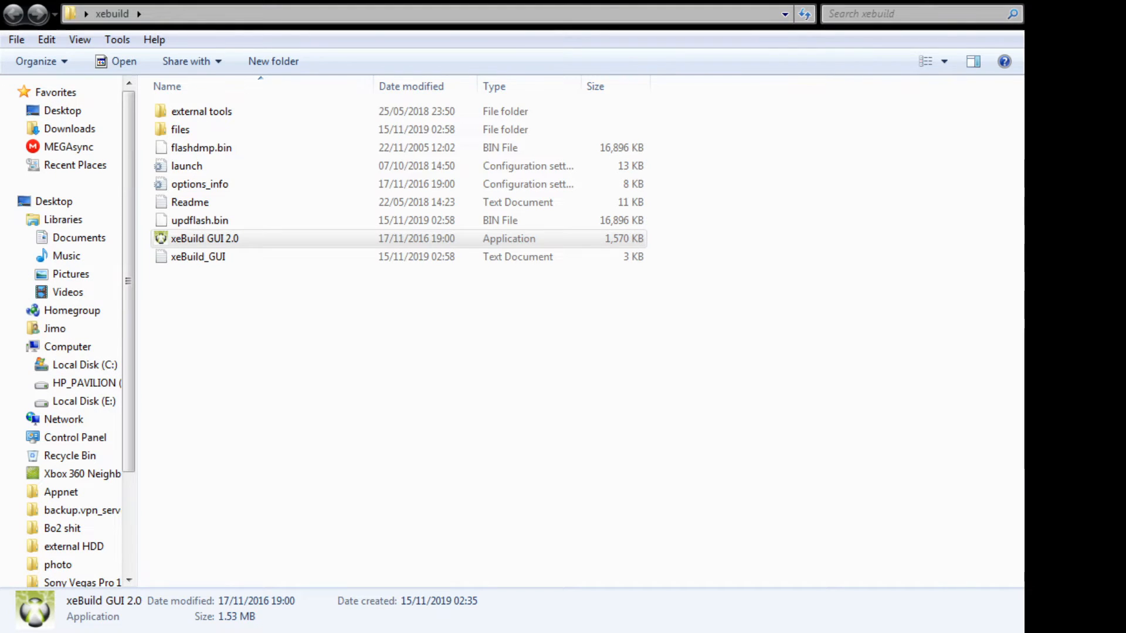
- Select the newly built updflash.bin and the xeBuild_GUI log in the xebuild folder
left_click(199, 220)
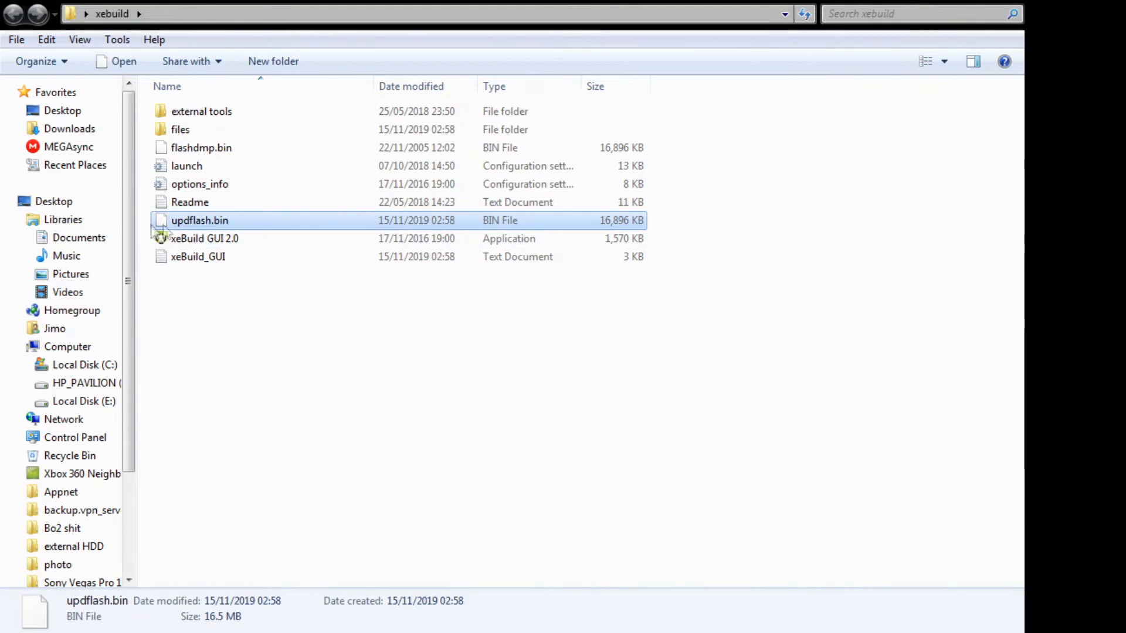
mouse_move(244, 237)
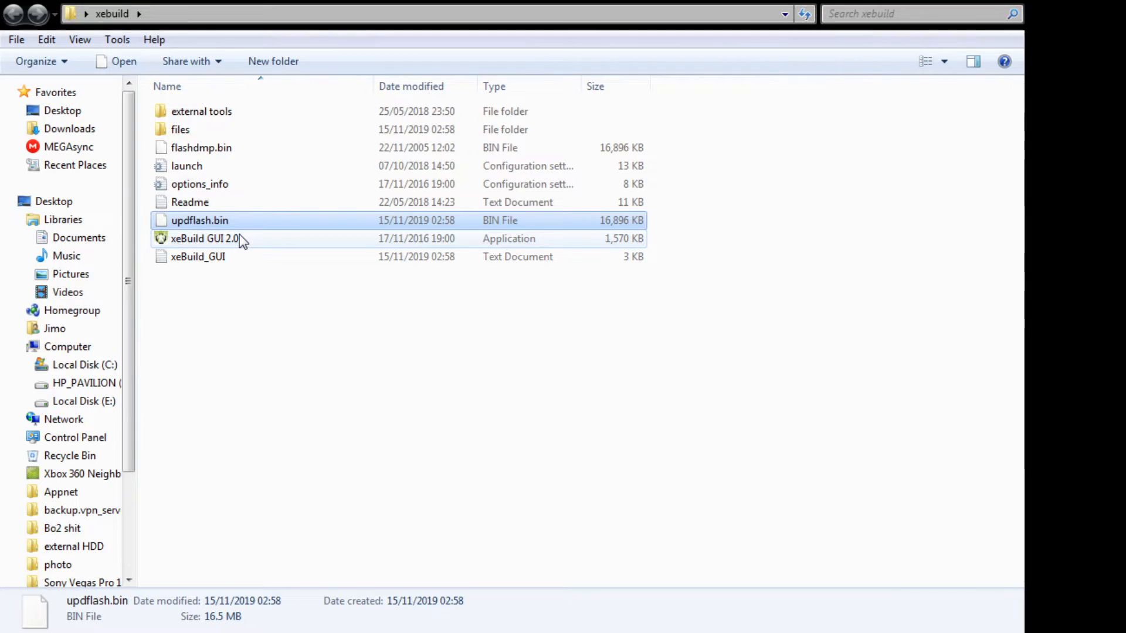
mouse_move(264, 244)
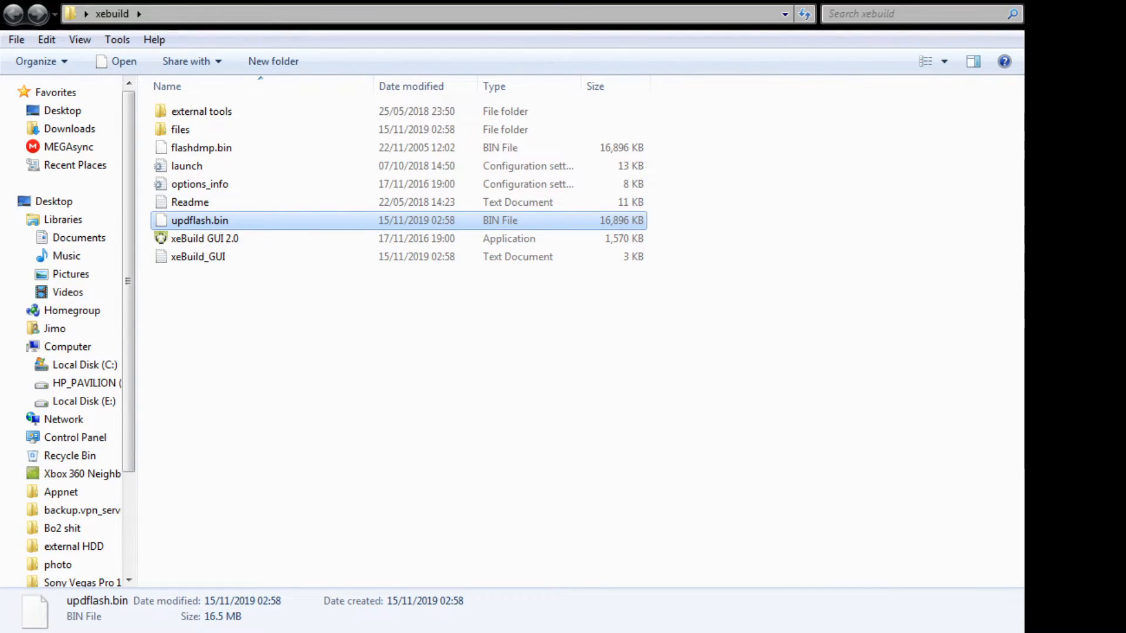
left_click(197, 257)
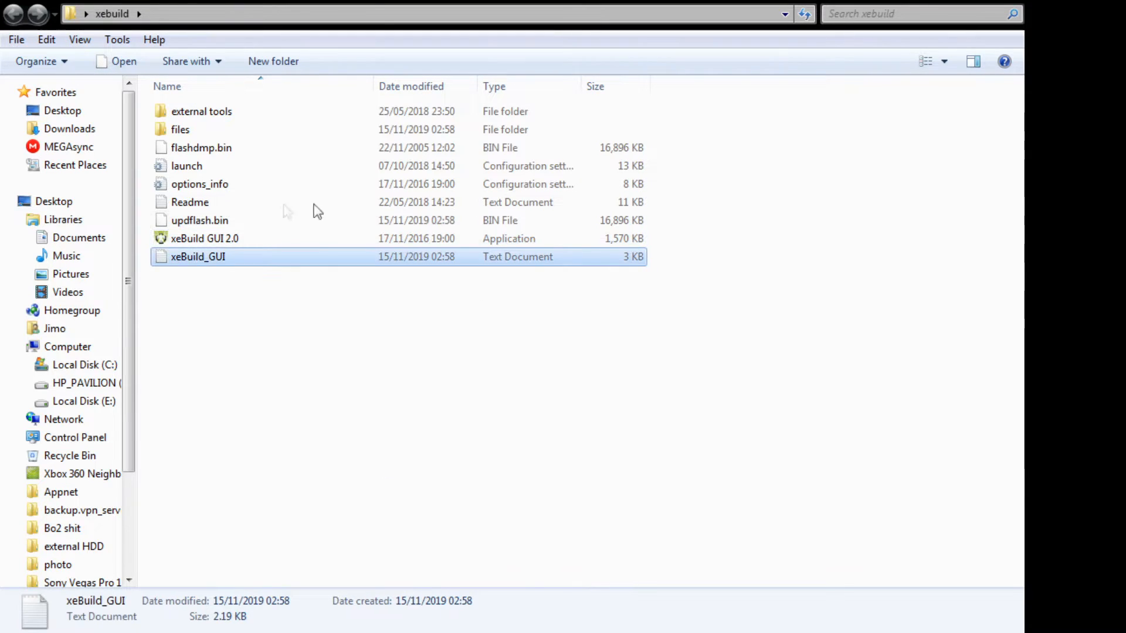
left_click(199, 221)
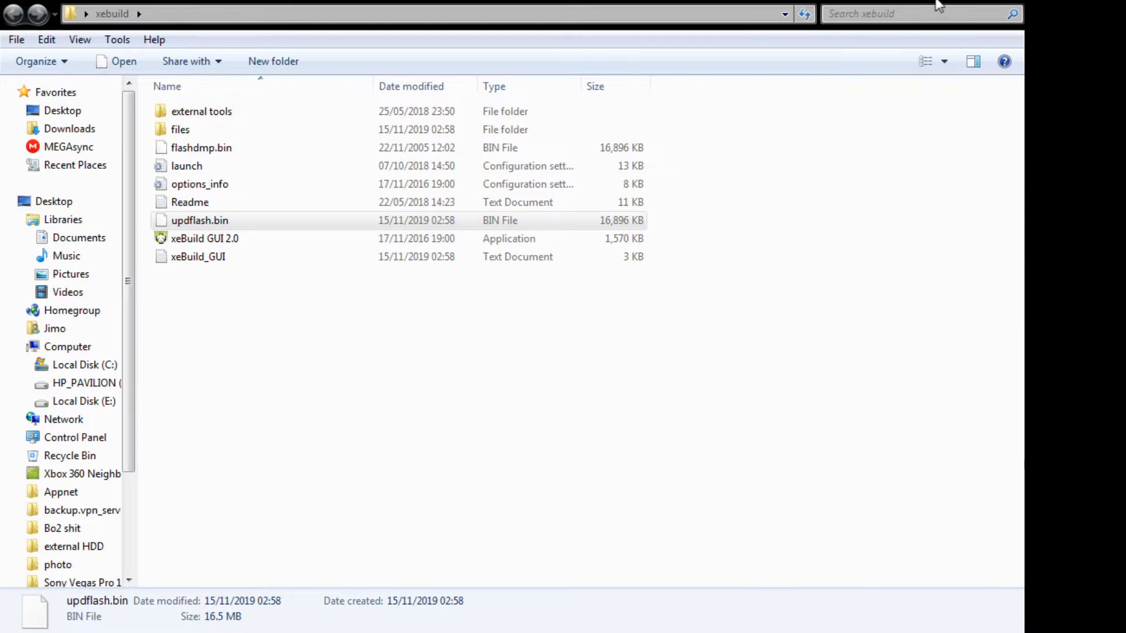
mouse_move(948, 2)
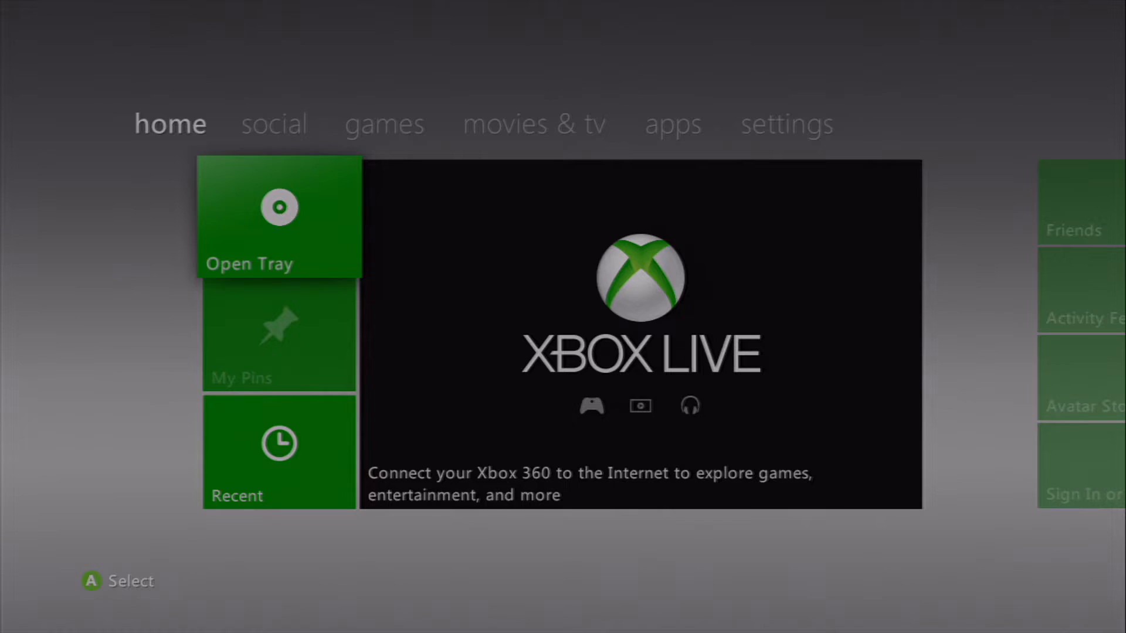
- Launch XeXMenu from the dashboard's games section
left_click(385, 124)
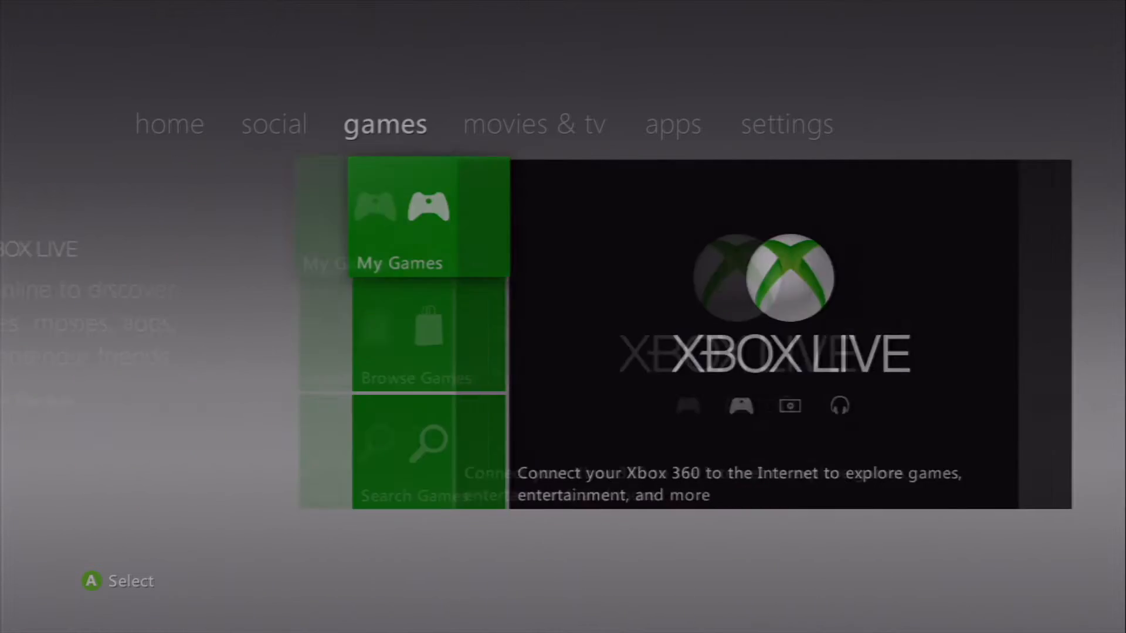
left_click(429, 216)
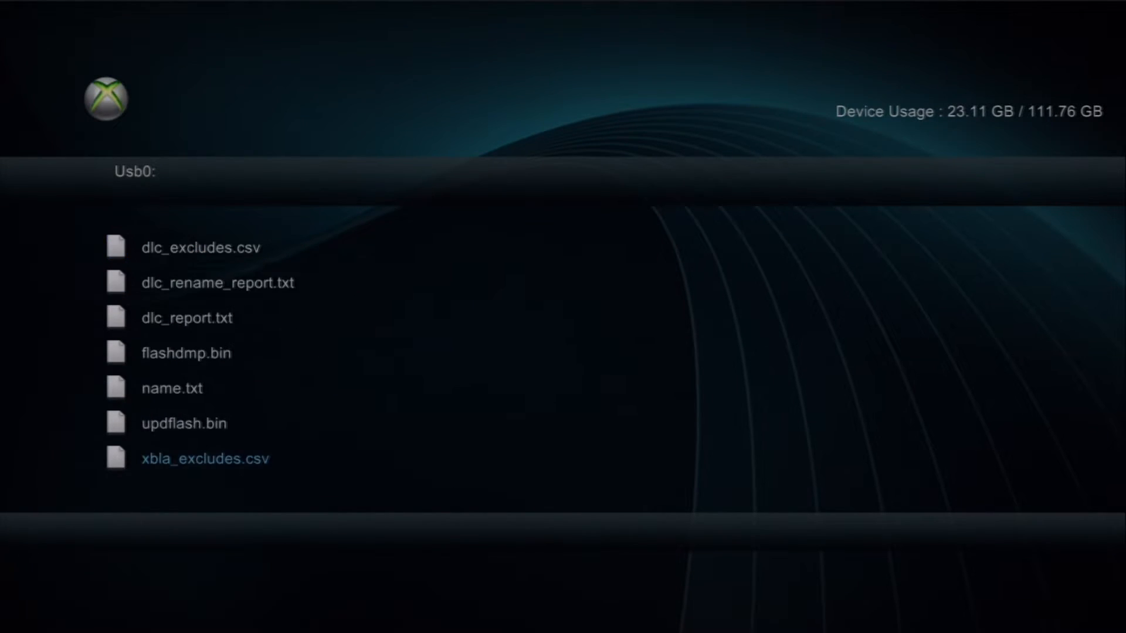
- Copy updflash.bin from Usb0 and paste it into the Simple 360 NAND Flasher folder
right_click(184, 423)
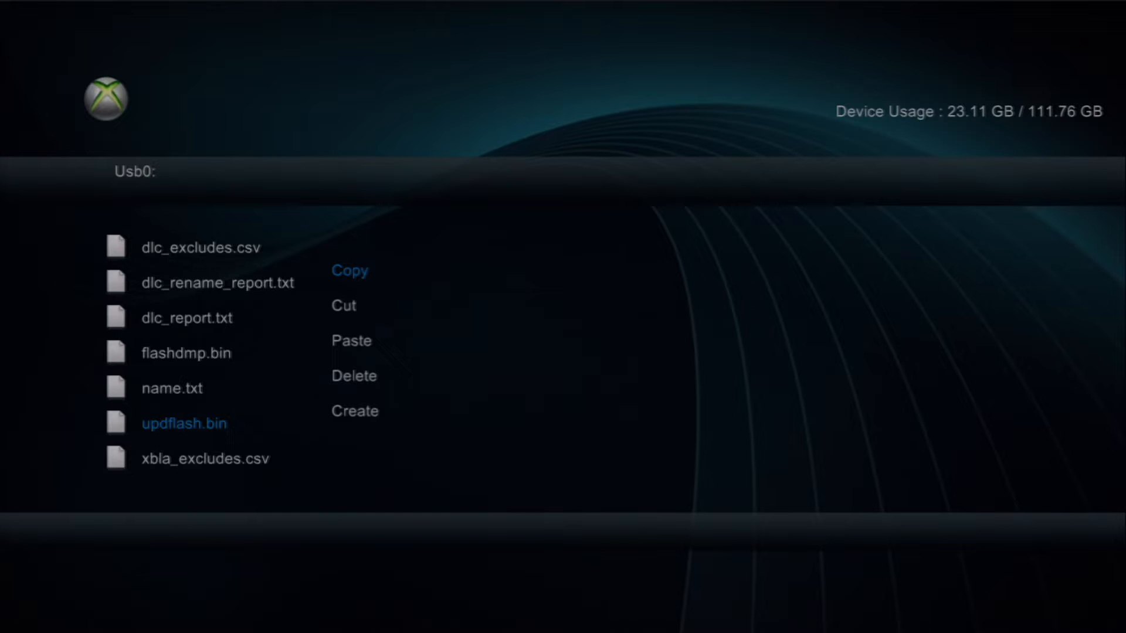
left_click(350, 271)
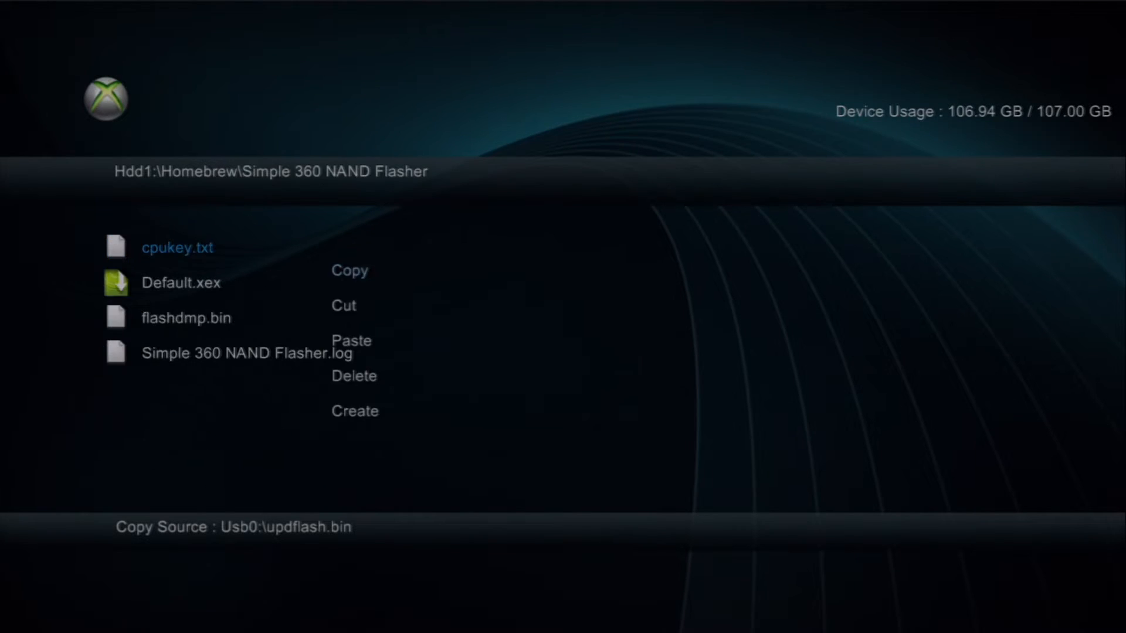
left_click(352, 340)
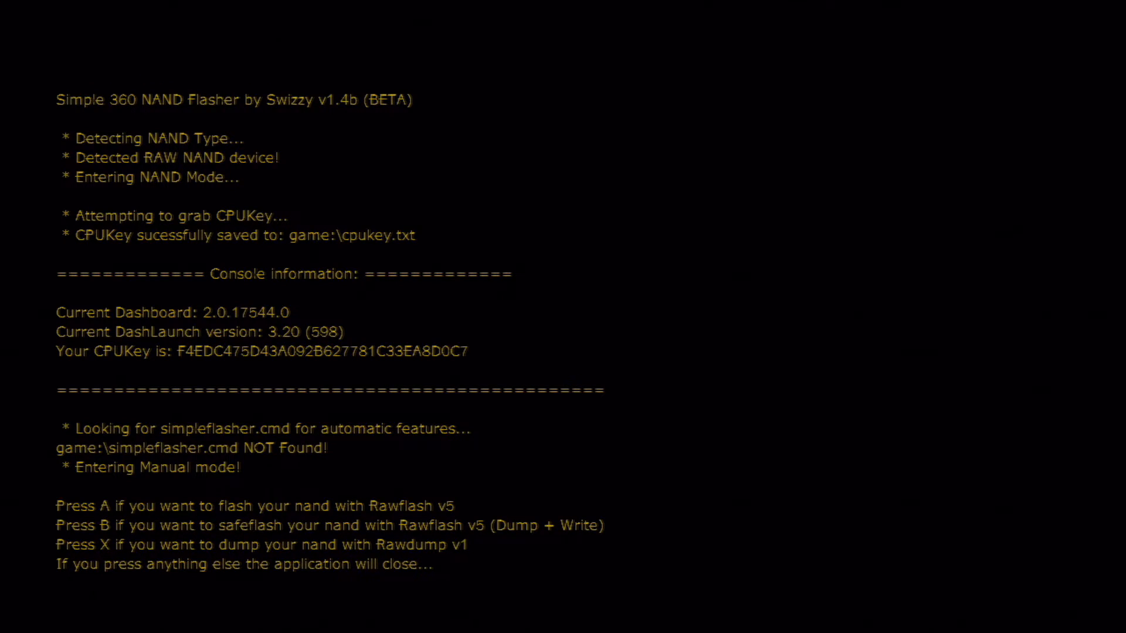
- Flash updflash.bin to the console's NAND with Rawflash
key("a")
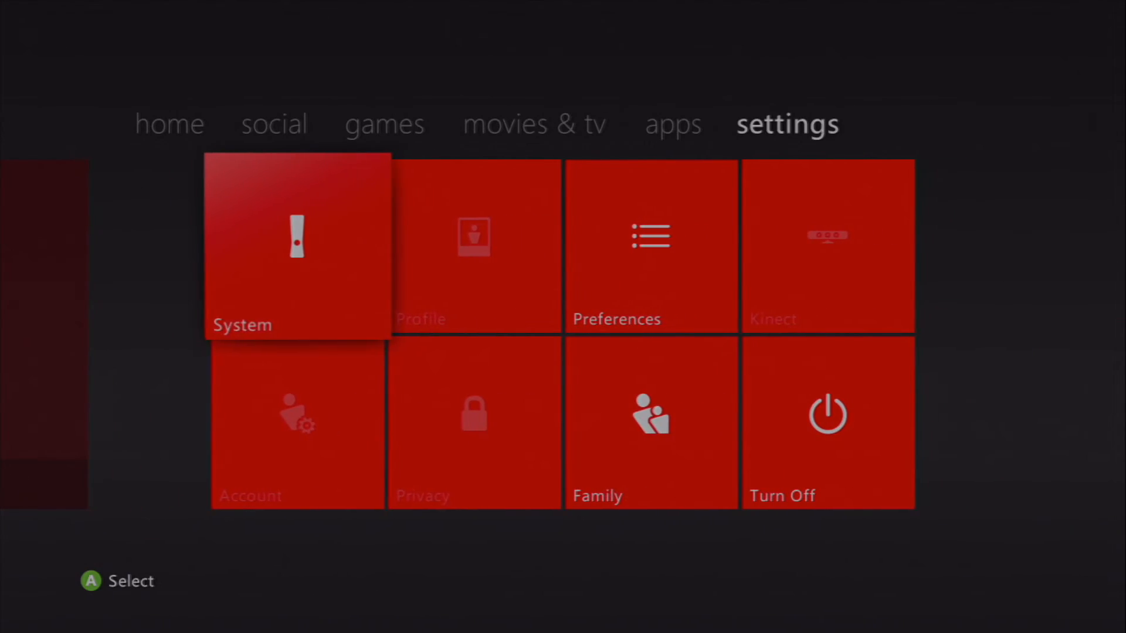
- View System Info confirming dashboard 2.0.17559.0, then return to the settings hub
left_click(296, 246)
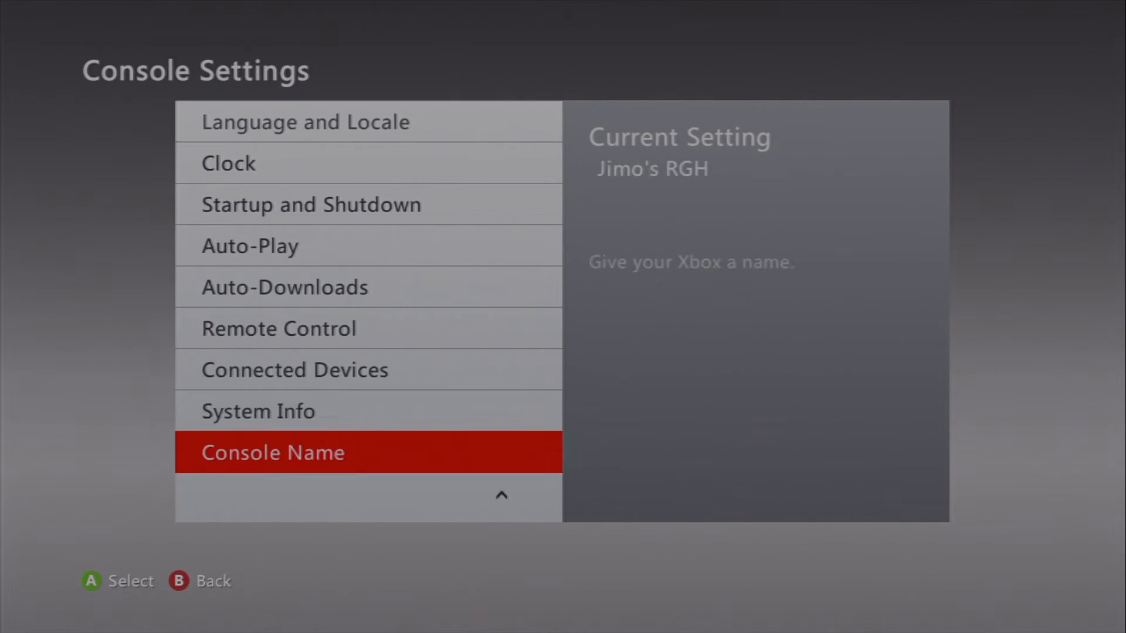
key("Up")
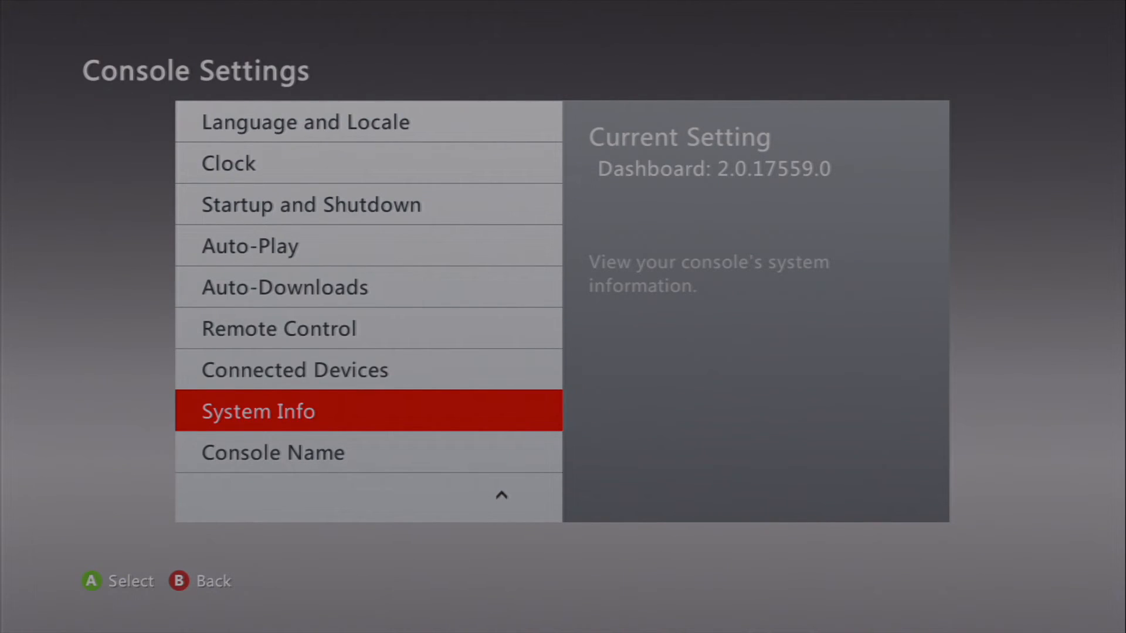
key("Back")
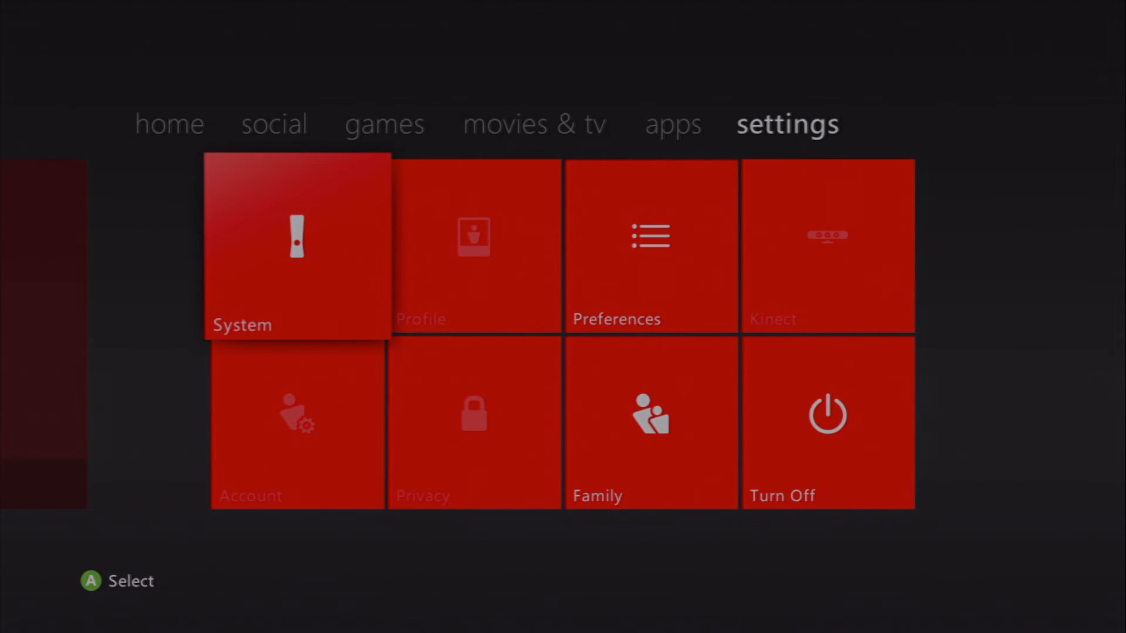